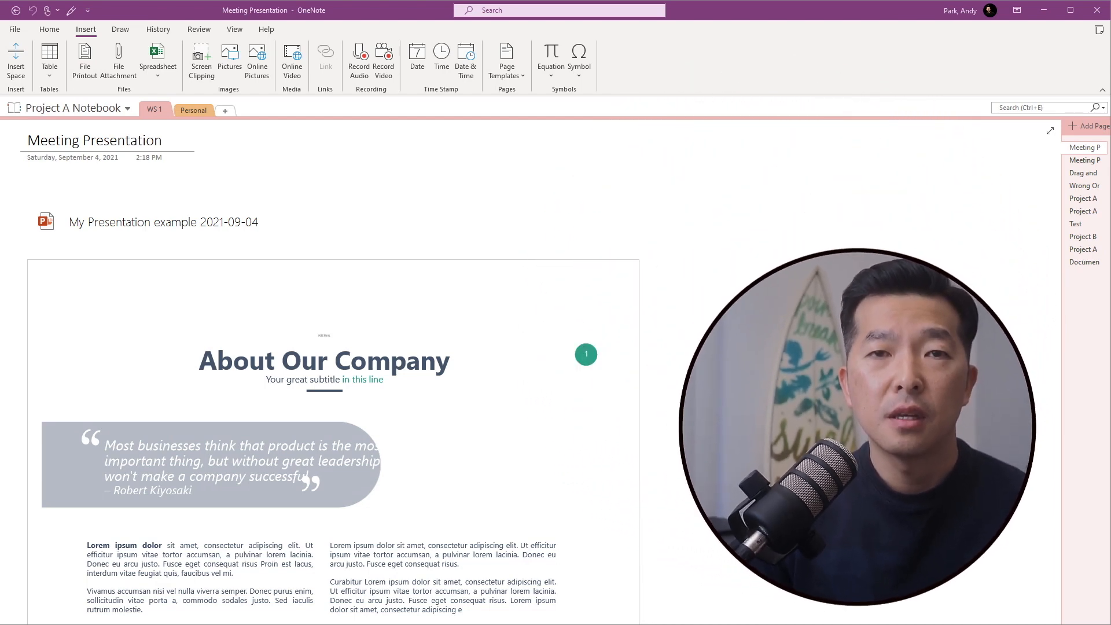
Bring up OneNote Options on the Advanced settings page
click(14, 29)
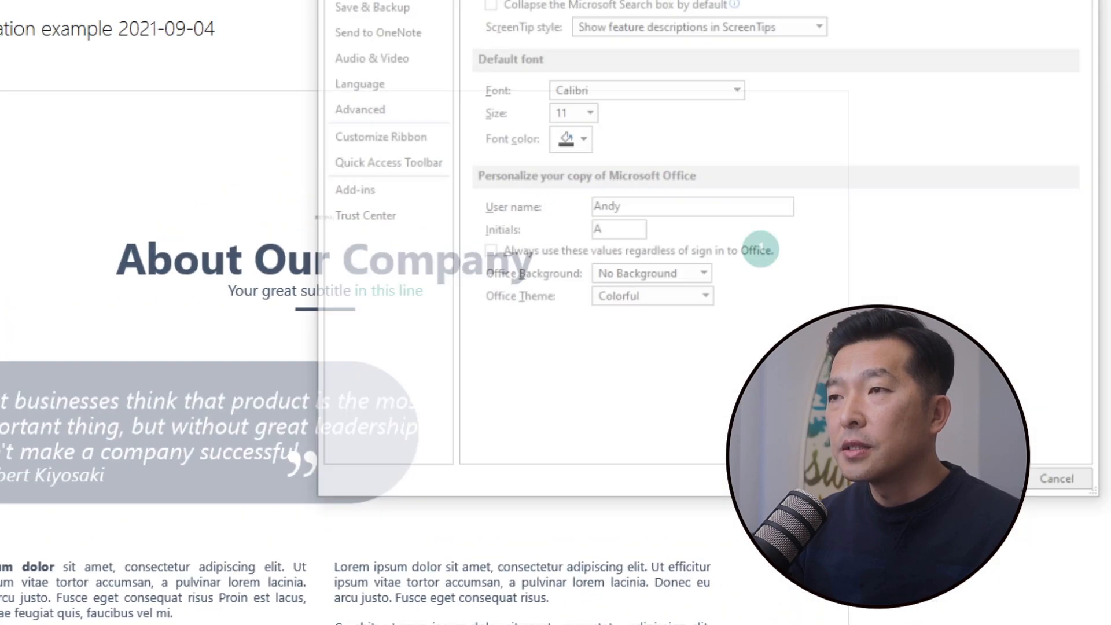
click(86, 256)
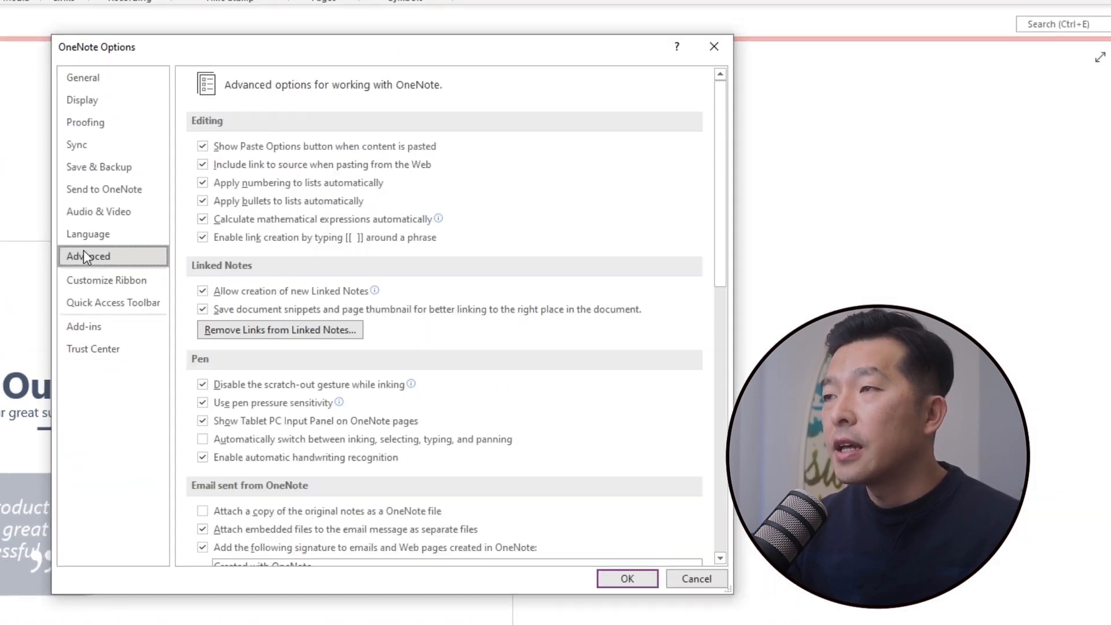
mouse_move(363, 340)
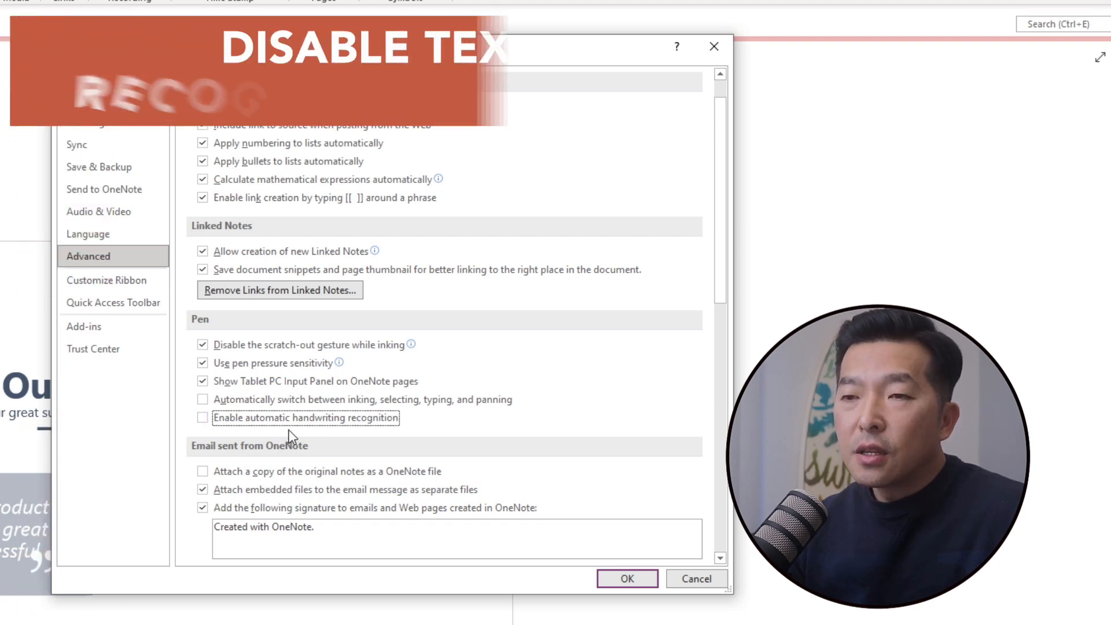
Check 'Disable text recognition in pictures' under the Advanced options
scroll(down, 3)
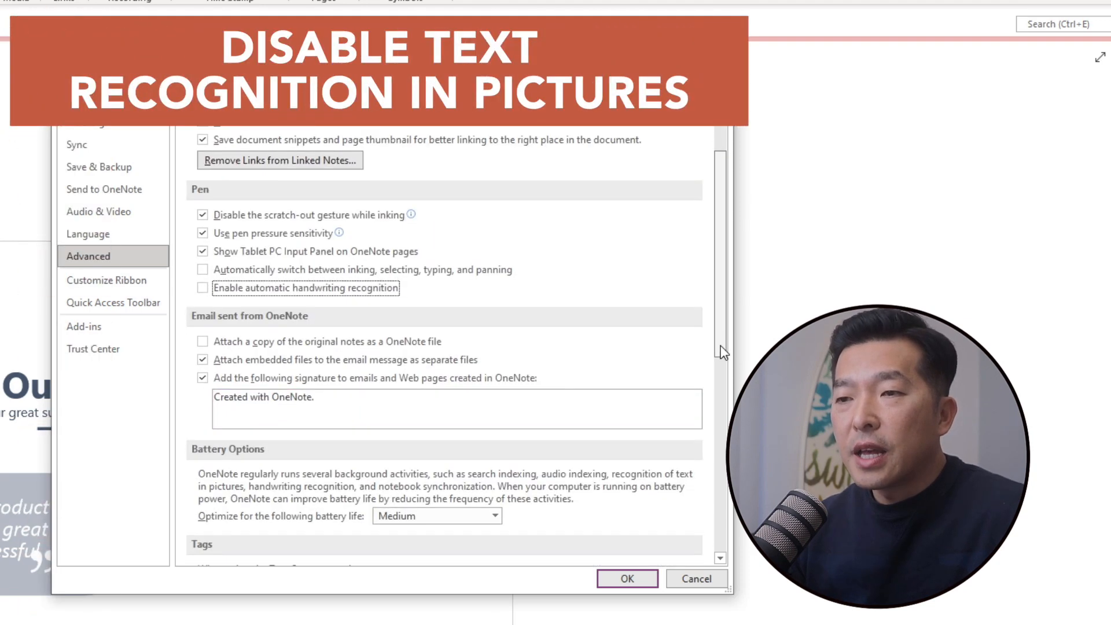
scroll(down, 3)
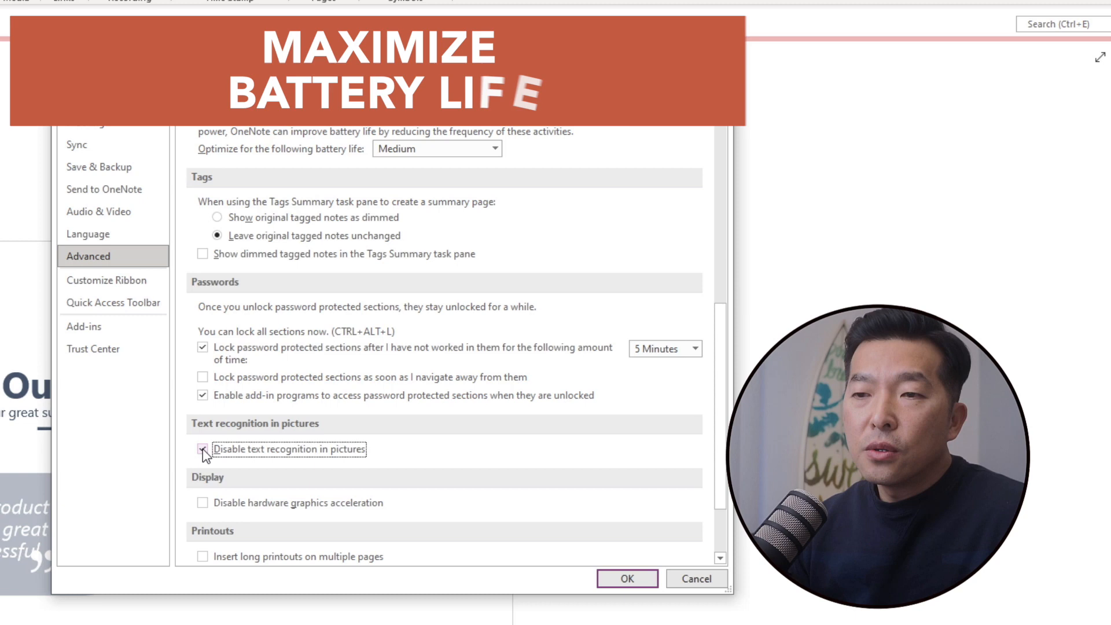
click(202, 449)
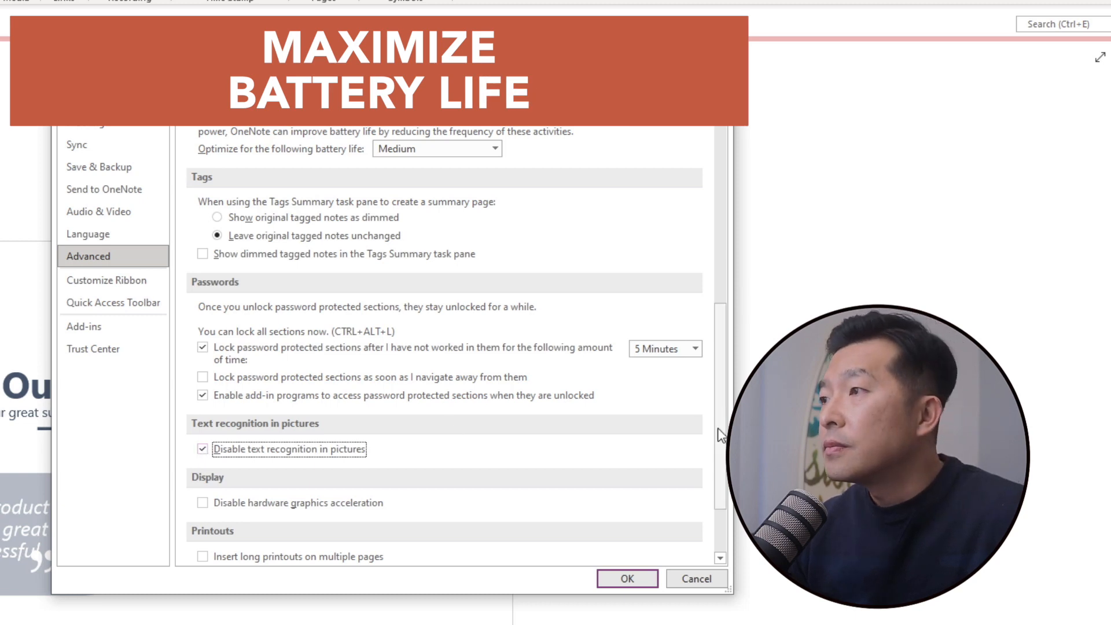
Set Battery Options to 'Maximum battery life' and sync notebooks manually with F9
scroll(up, 3)
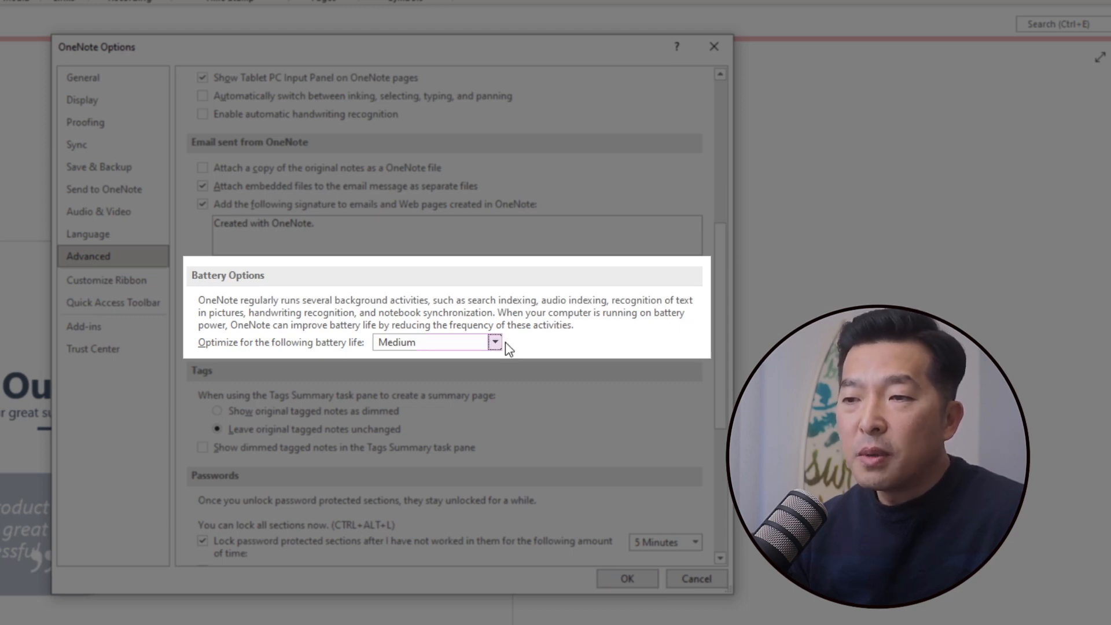
click(494, 343)
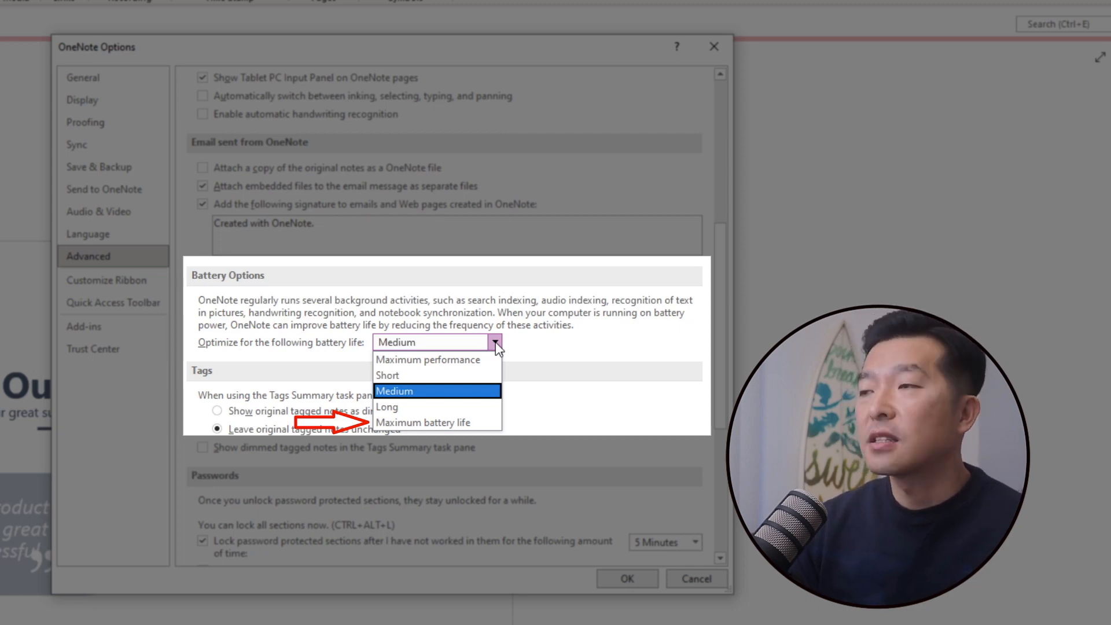
click(424, 422)
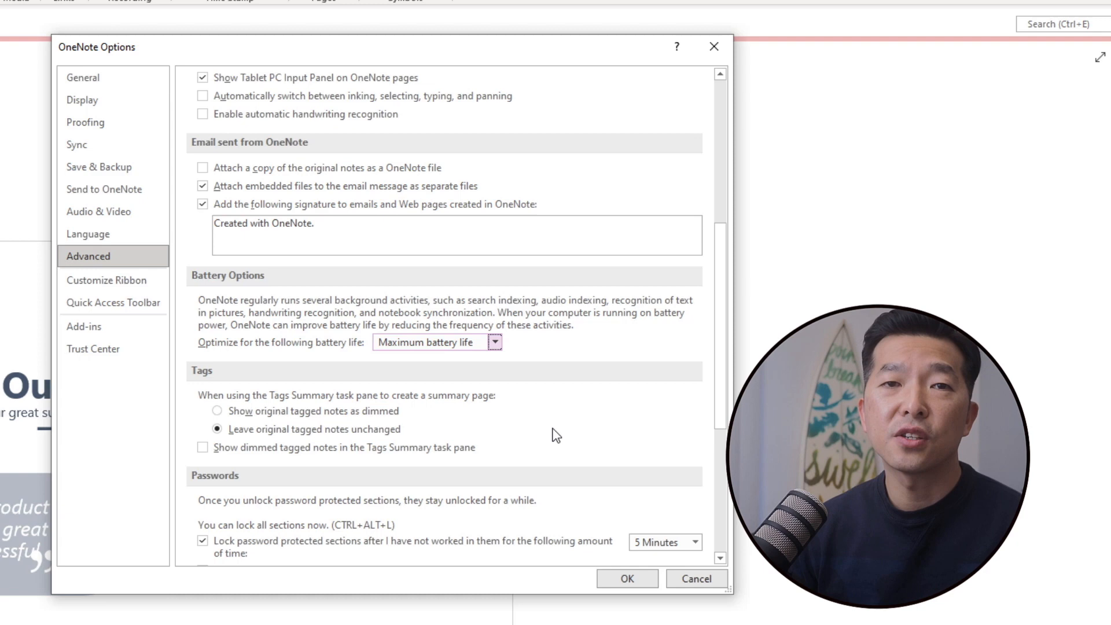
key(F9)
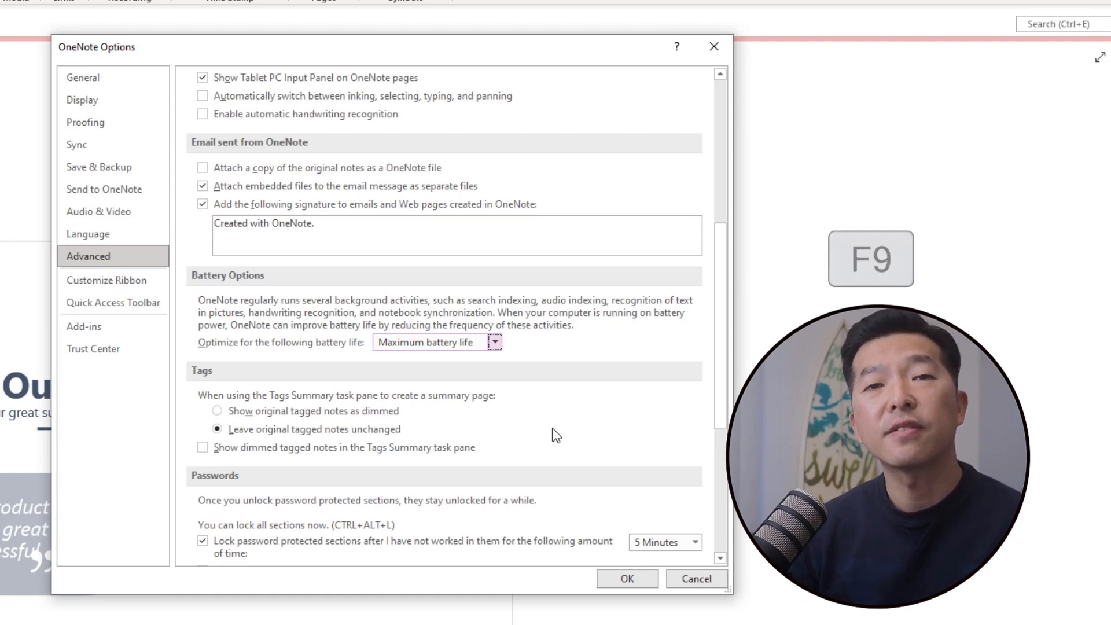
scroll(up, 3)
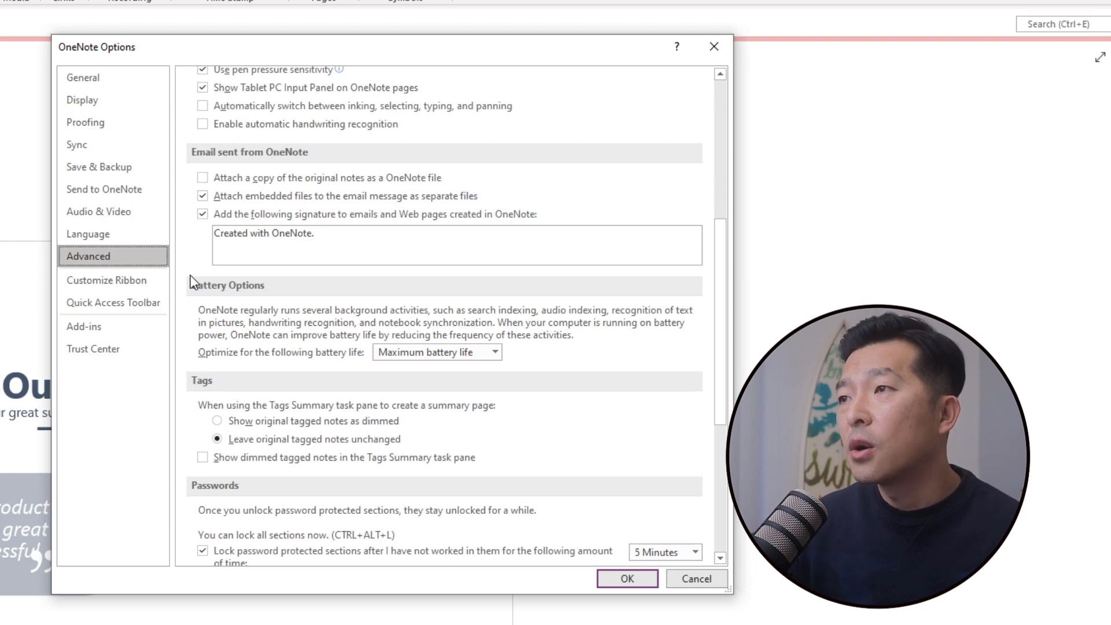
Uncheck 'Sync notebooks automatically' in the Sync settings and confirm with OK
click(77, 144)
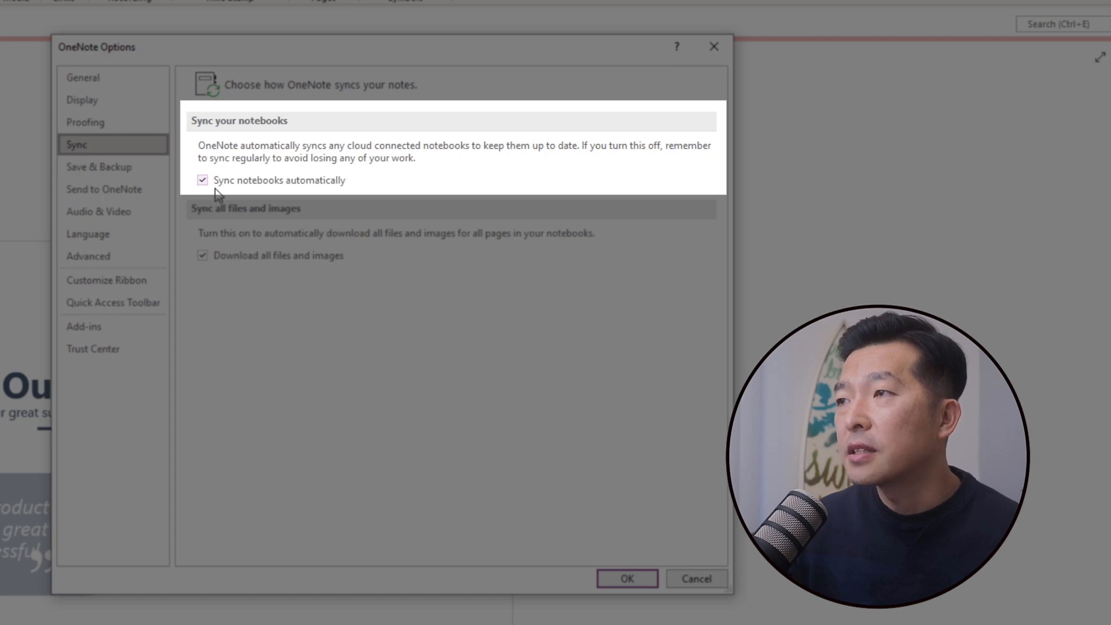
mouse_move(209, 190)
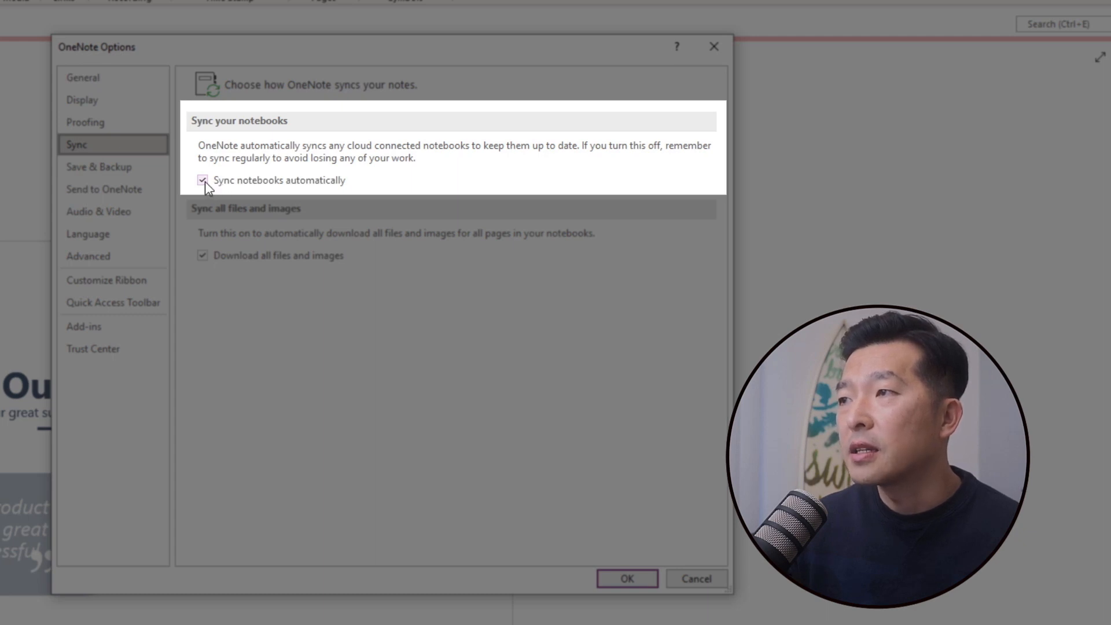
click(626, 579)
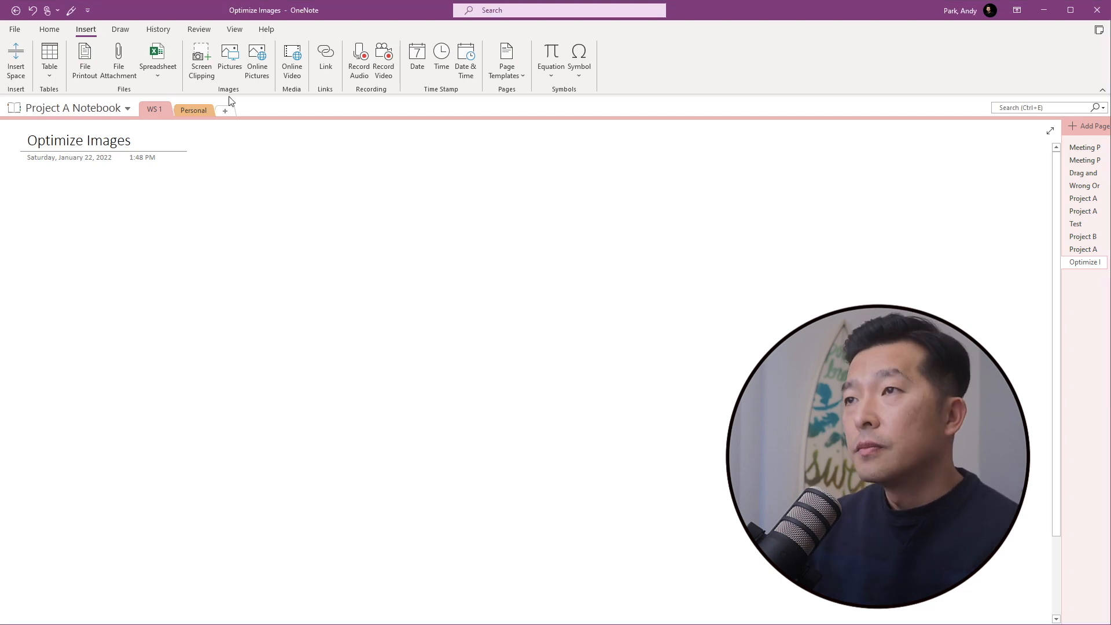
Insert a Screen Clipping of the Contoso organization chart and select it on the page
click(48, 29)
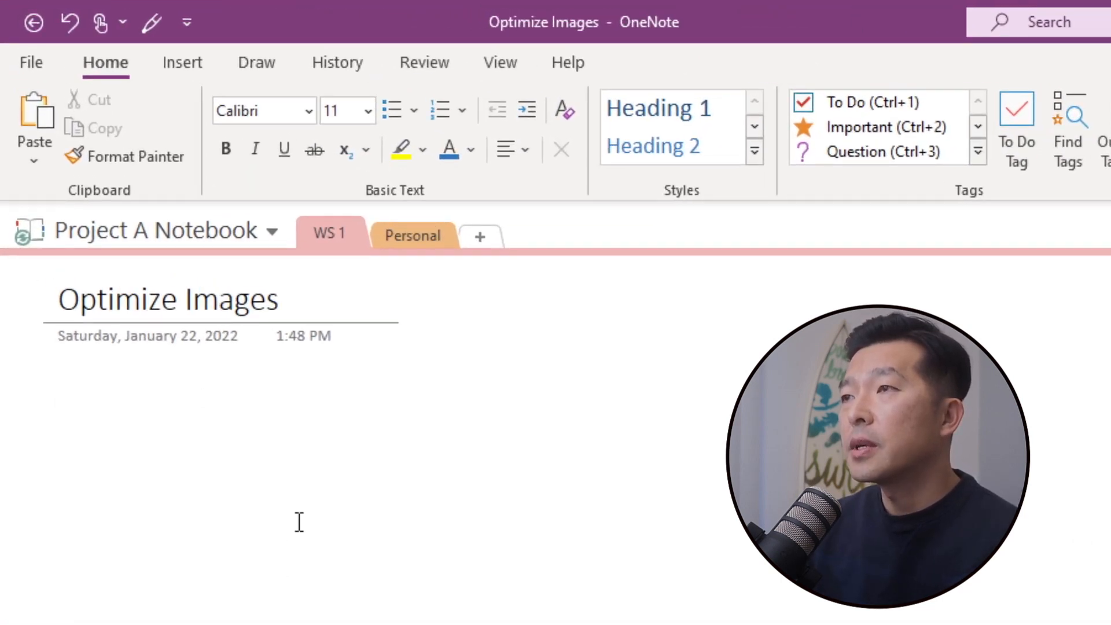
click(182, 62)
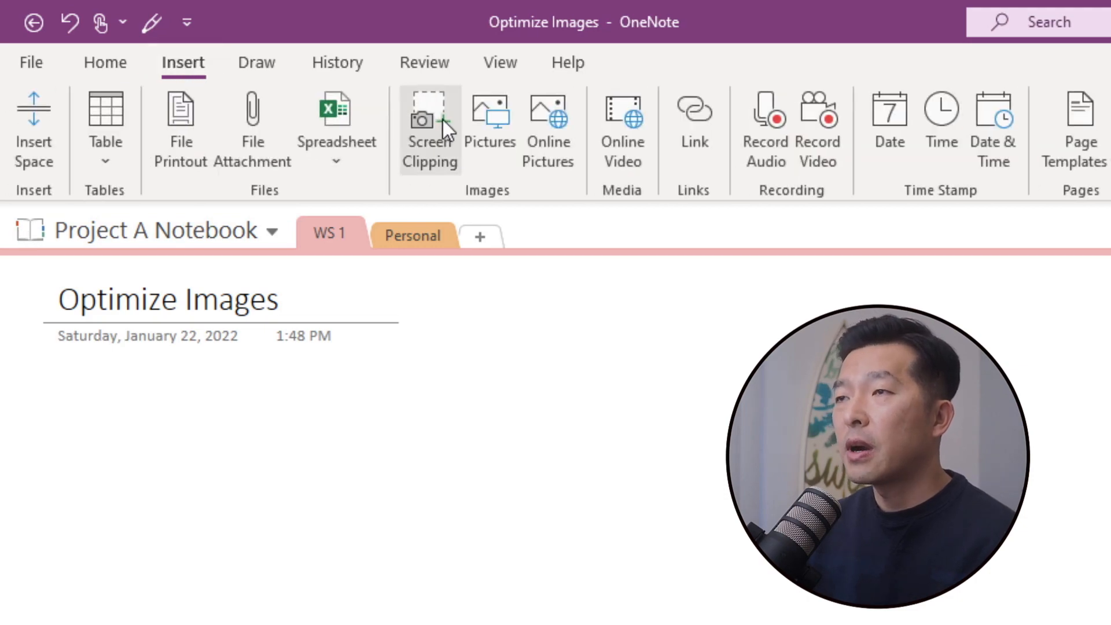
click(431, 131)
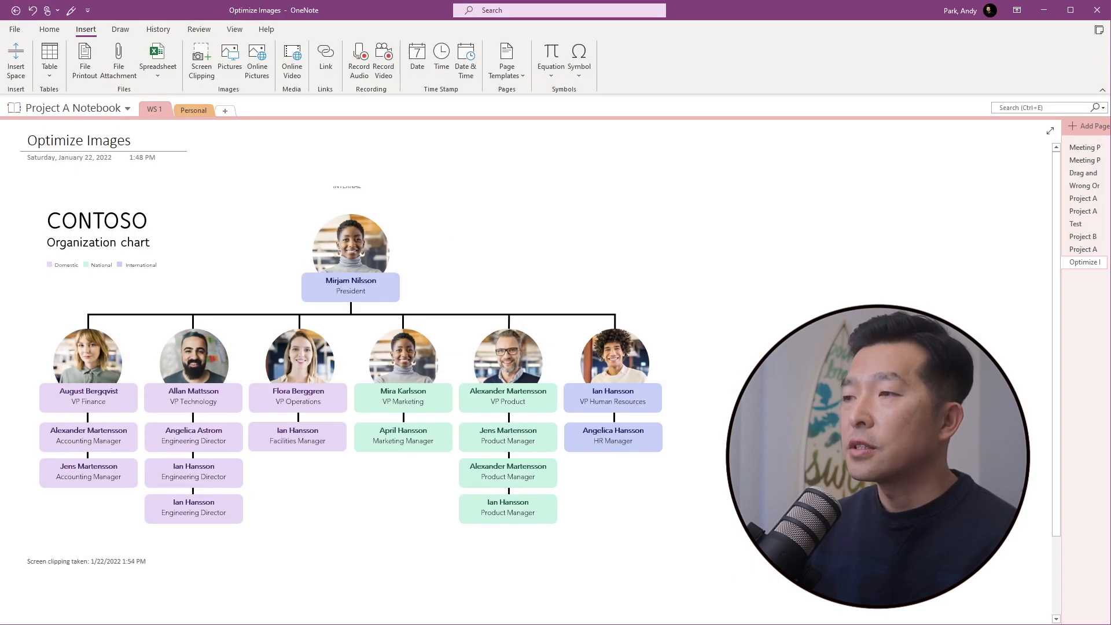
click(434, 453)
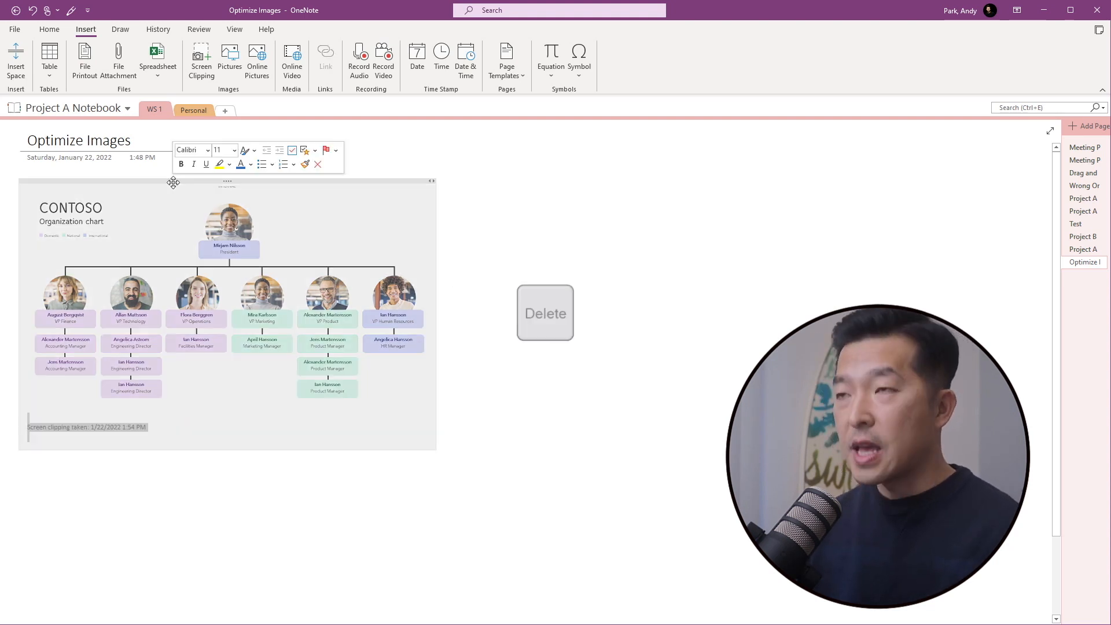
Paste the organization chart clipping onto the empty Optimize Images page with Ctrl+V
click(554, 313)
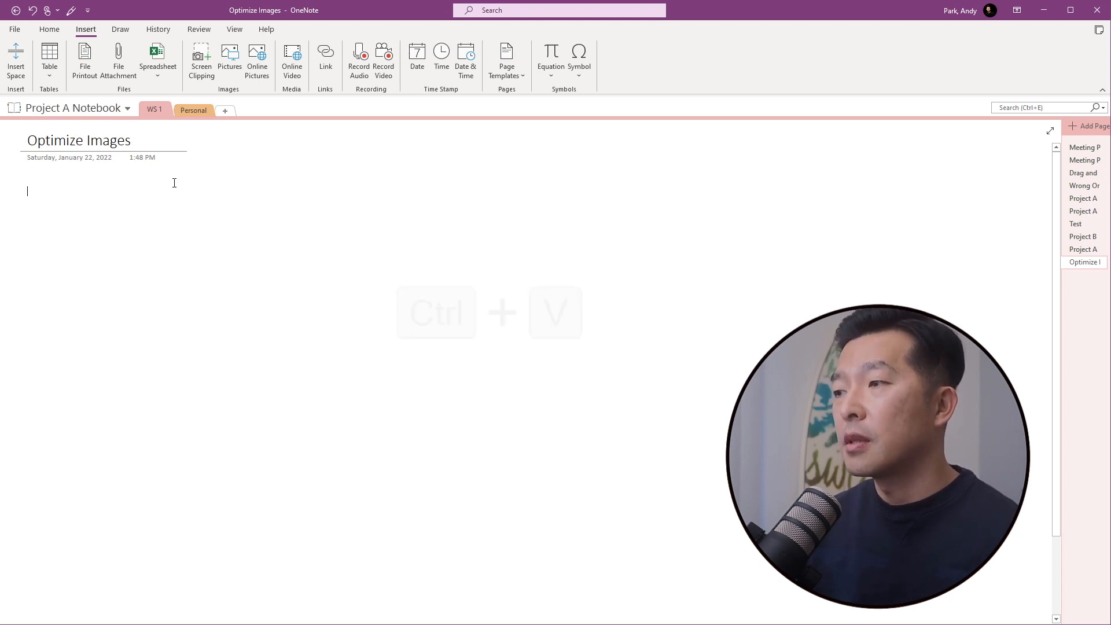
key(ctrl+v)
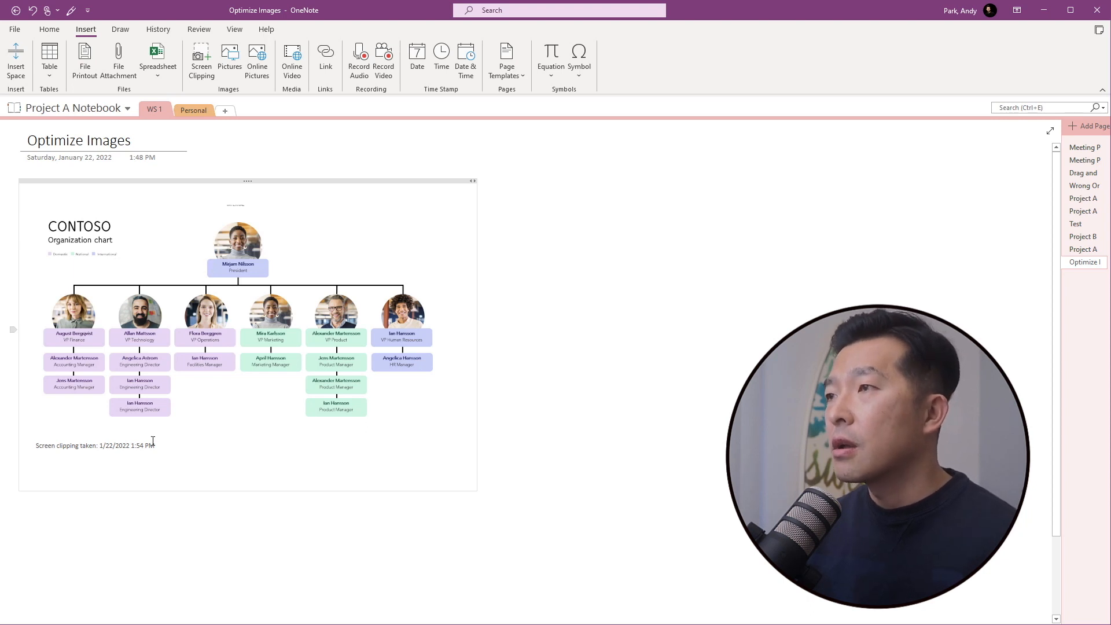
click(27, 477)
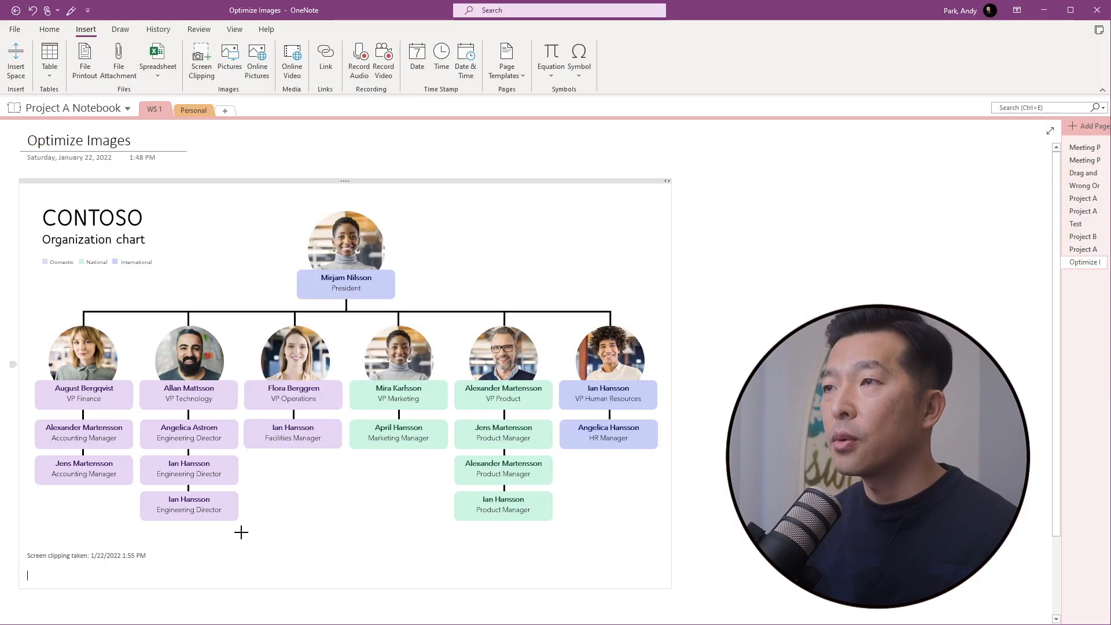
mouse_move(239, 524)
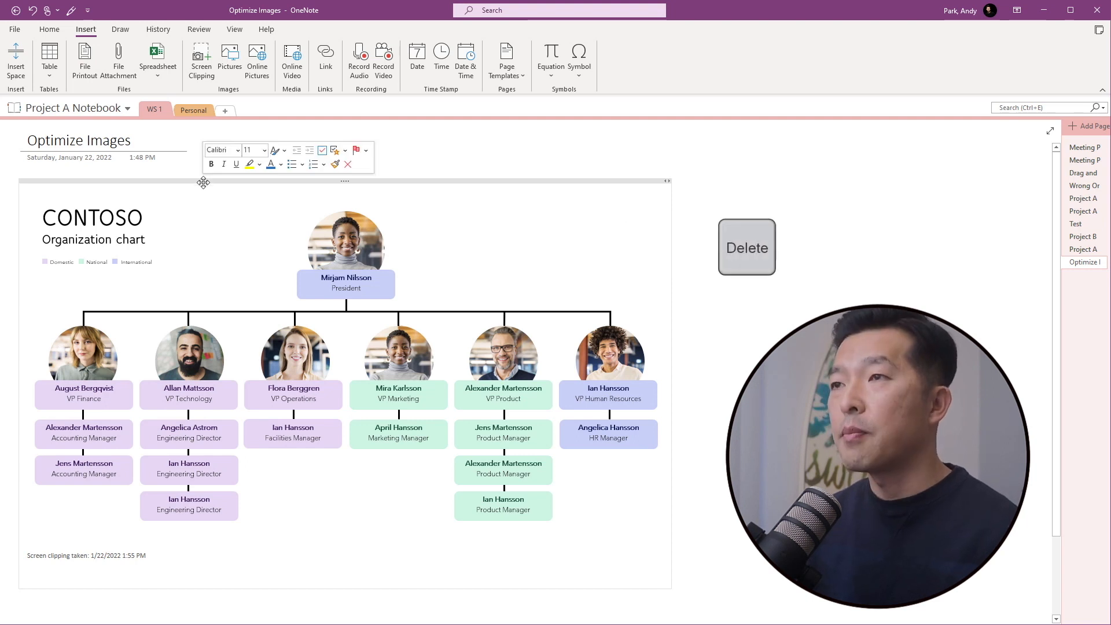
Swap the large org chart for a smaller clipping of only the Finance and Technology branches
click(746, 248)
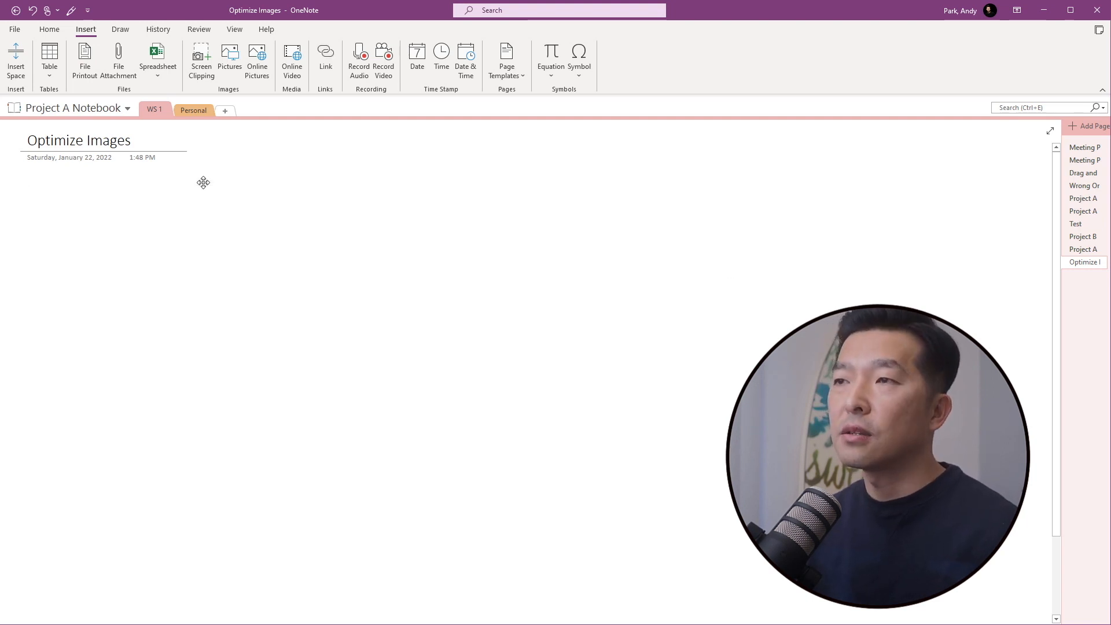
key(ctrl+v)
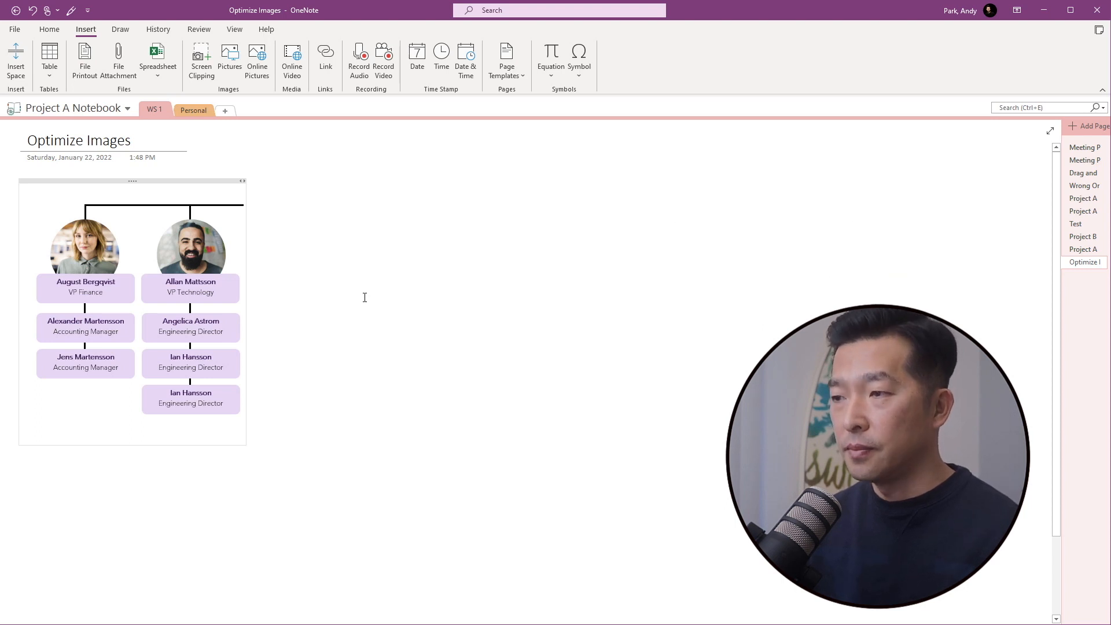
click(27, 431)
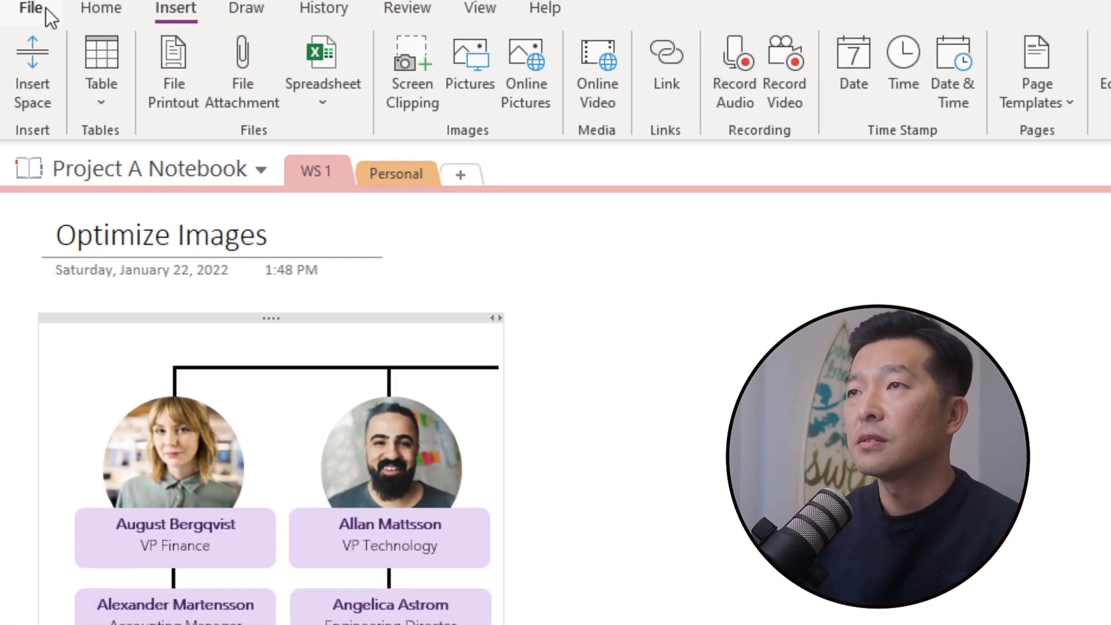
Tick 'Disable hardware graphics acceleration' under Display in Advanced options and confirm with OK
click(31, 8)
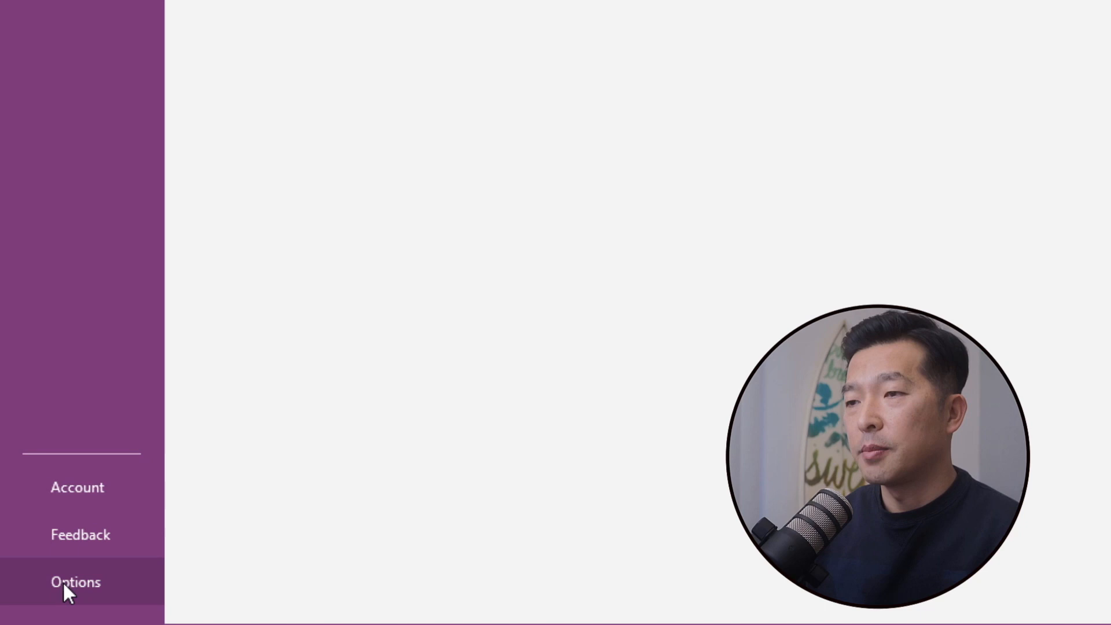
click(76, 582)
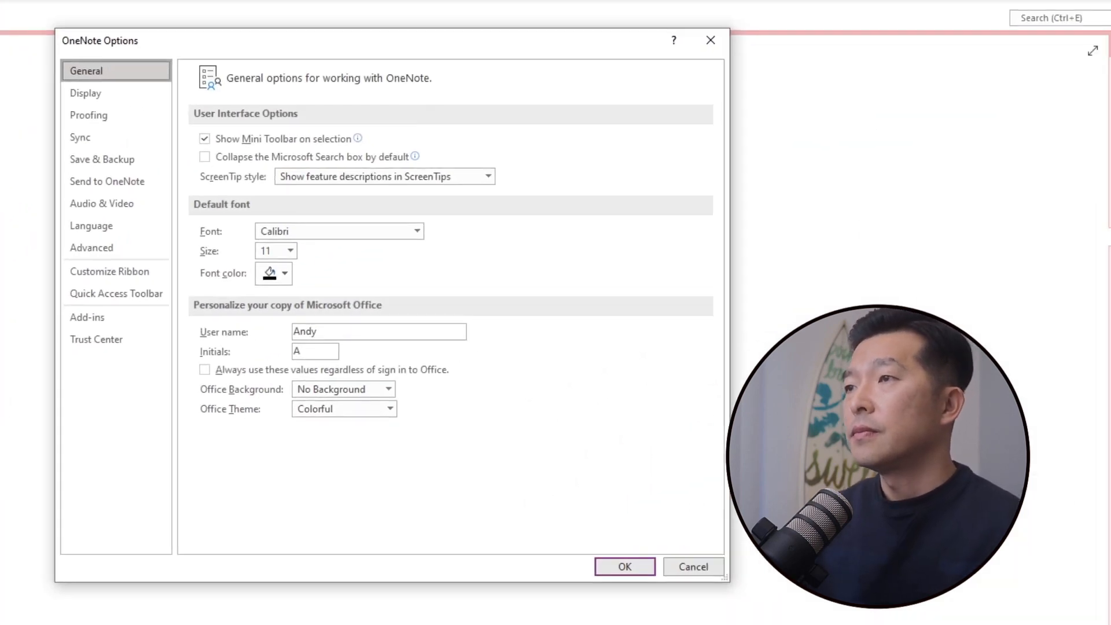
mouse_move(90, 248)
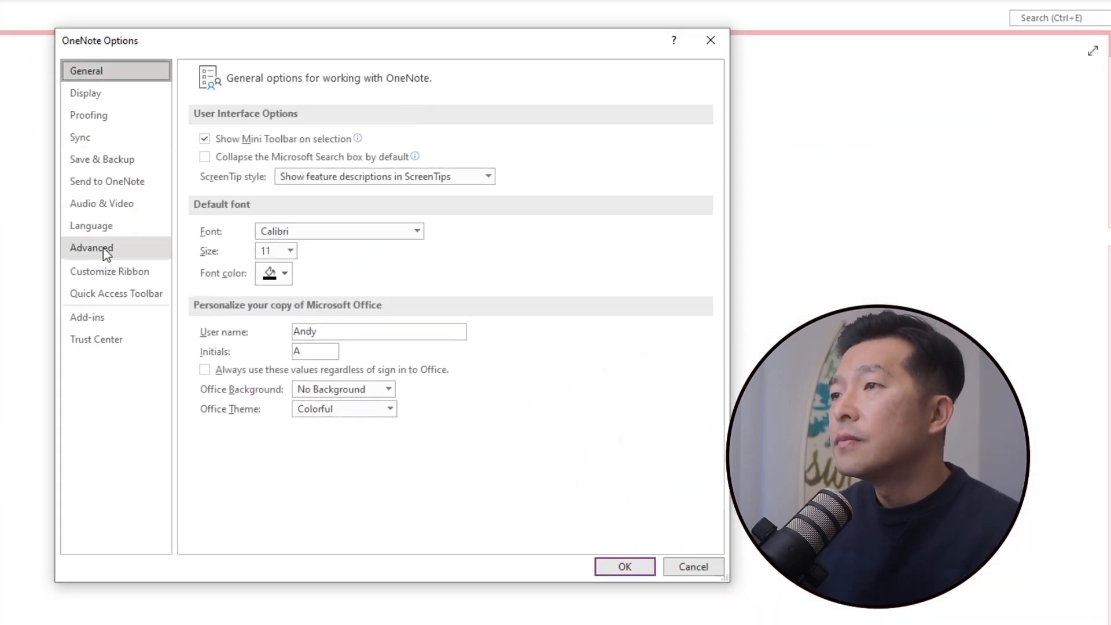
click(90, 248)
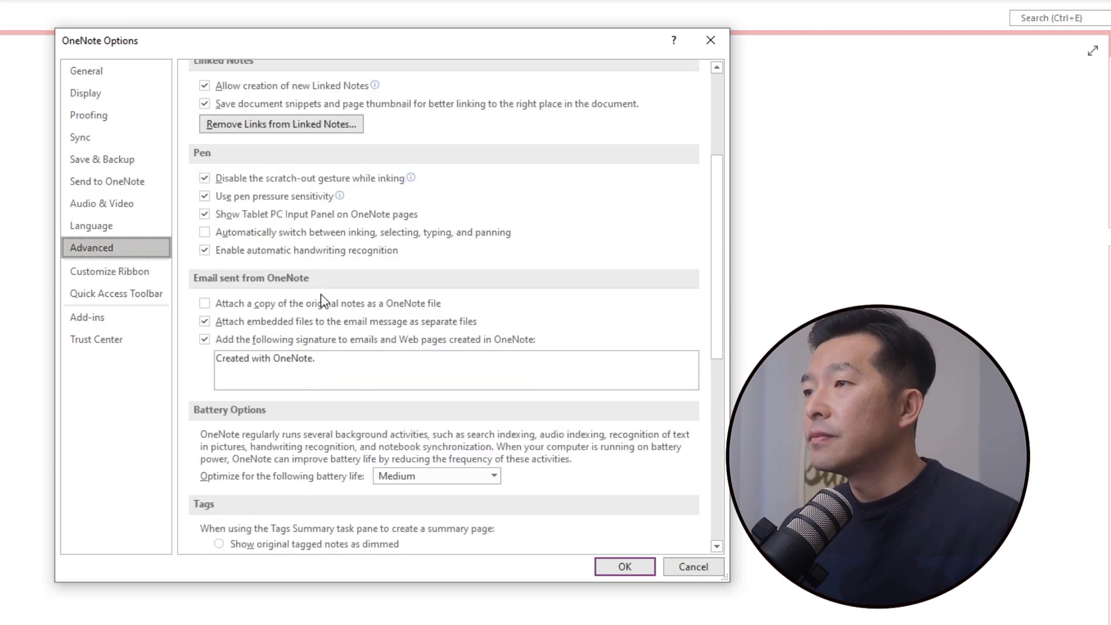
scroll(down, 3)
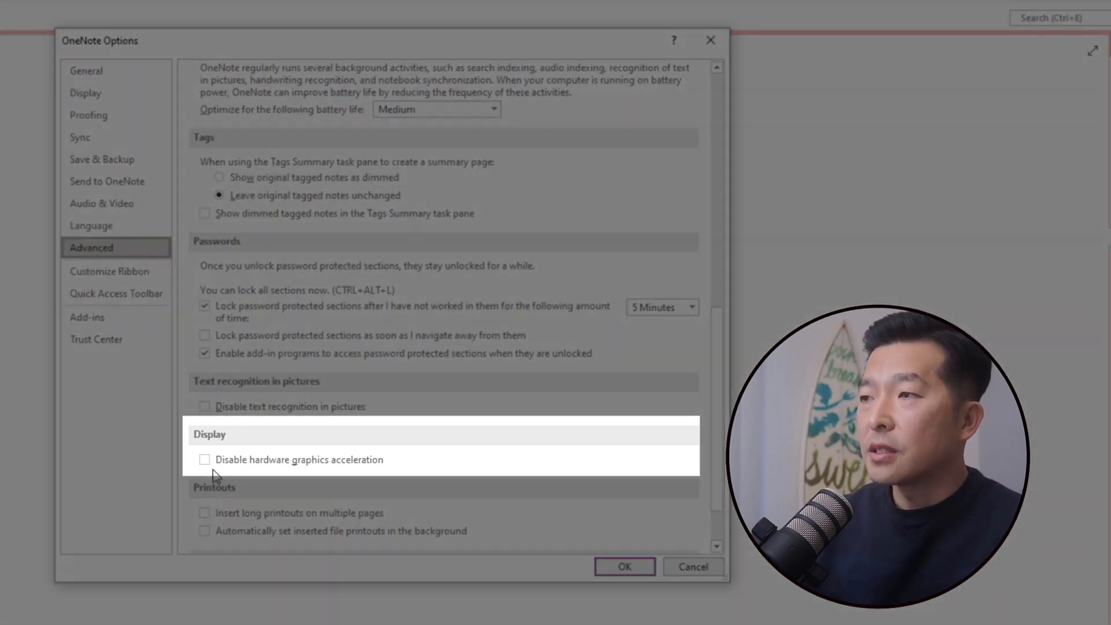
click(205, 460)
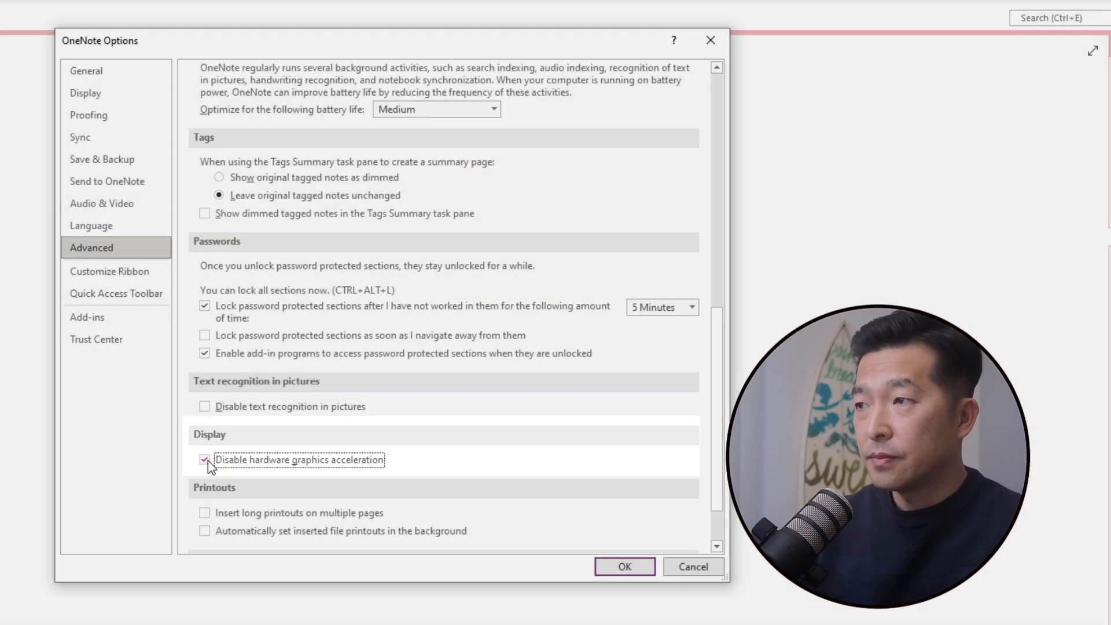
click(624, 566)
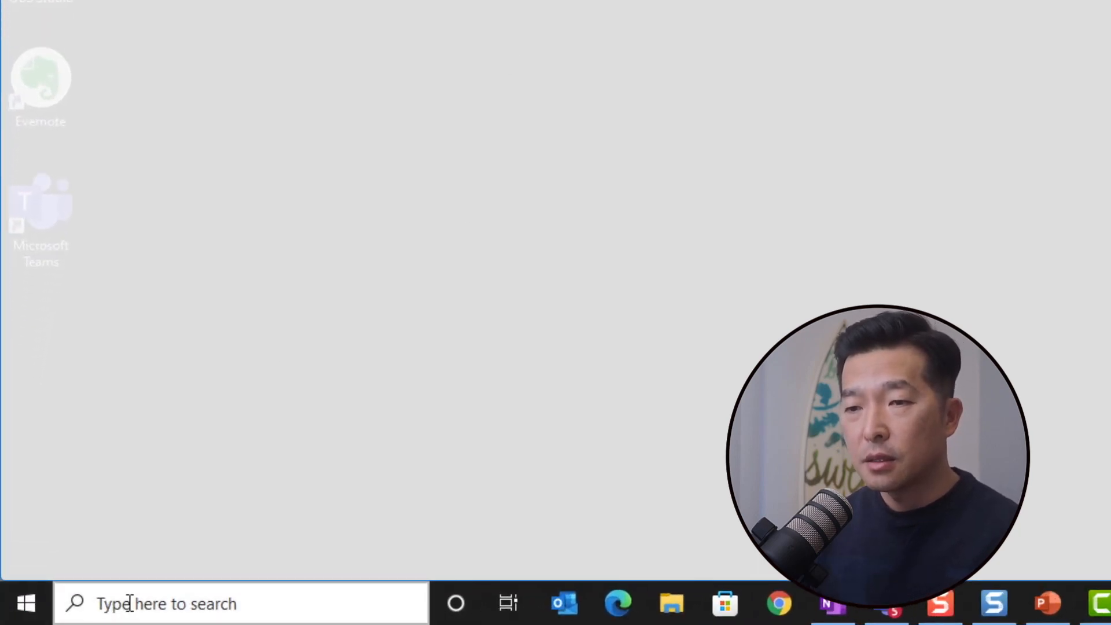
Switch 'Show animations in Windows' to Off under Ease of Access > Display
text(settings)
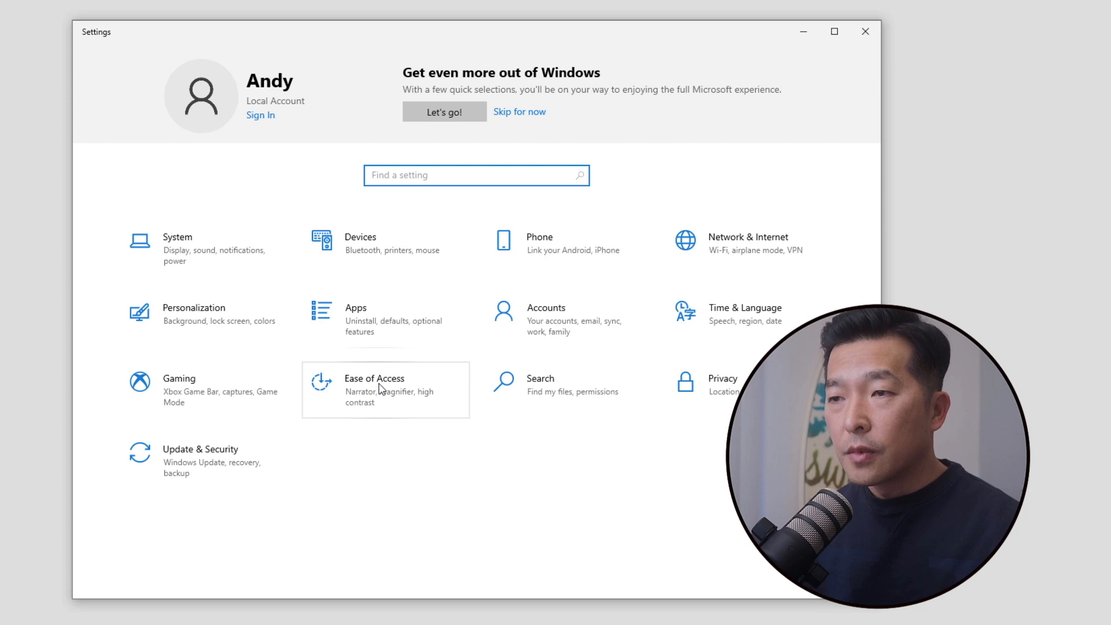
click(374, 378)
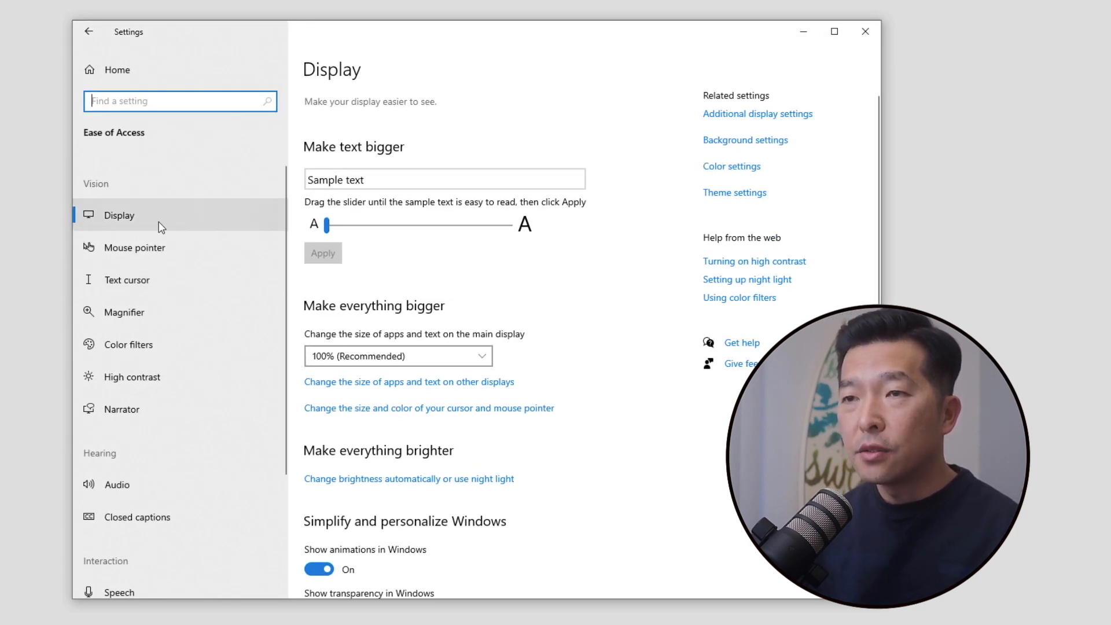
scroll(down, 3)
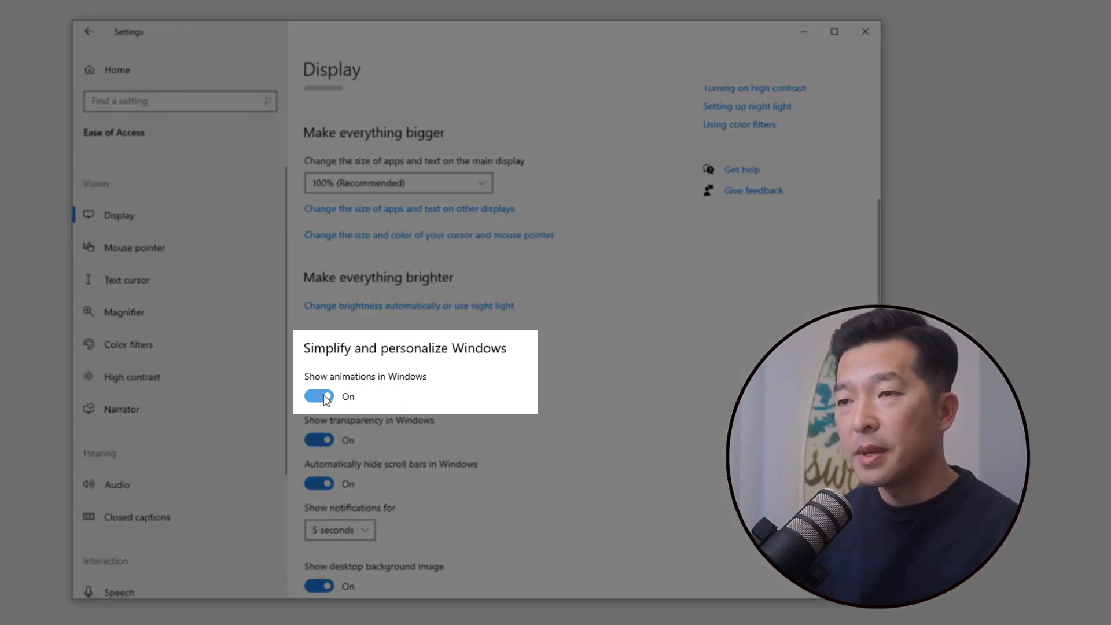
click(320, 395)
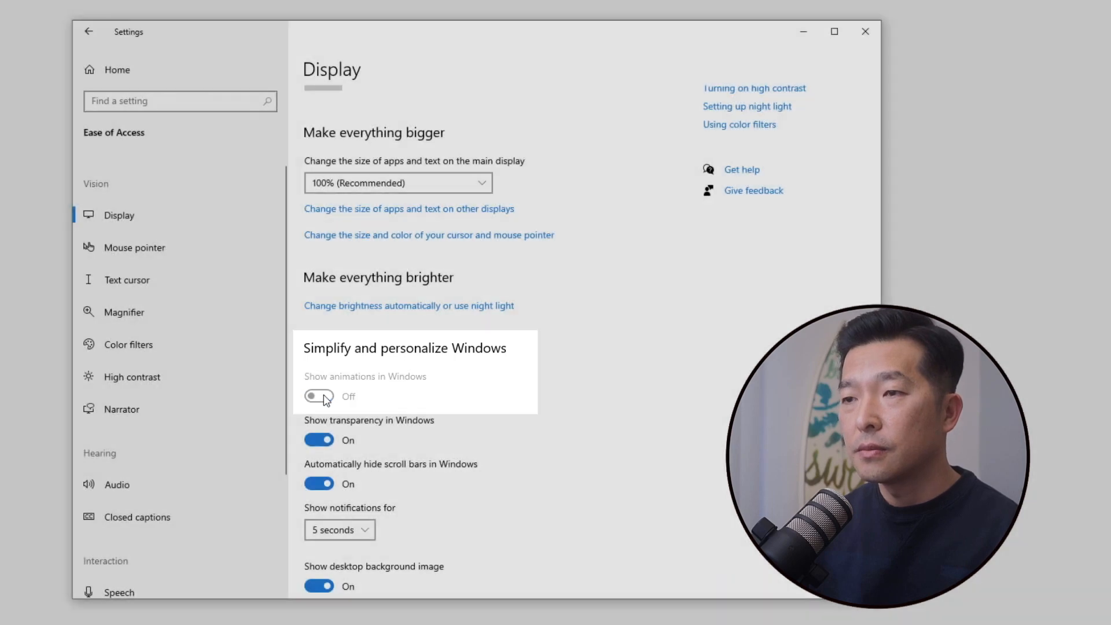